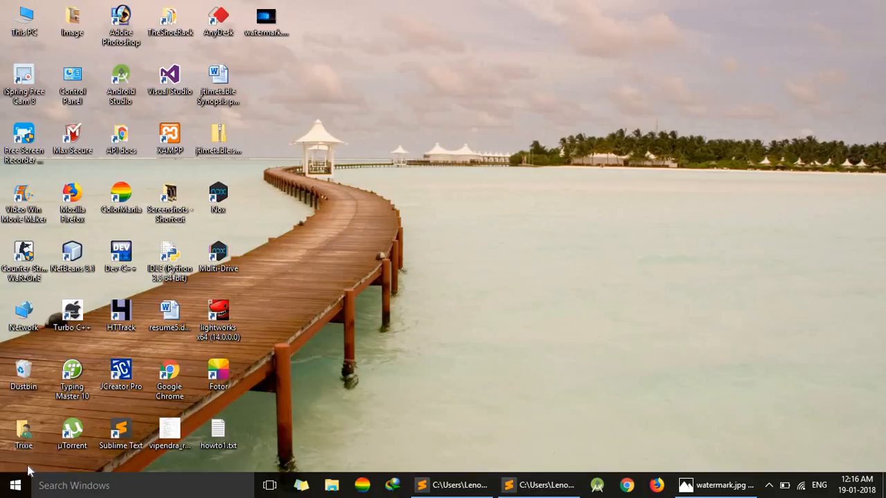
mouse_move(15, 484)
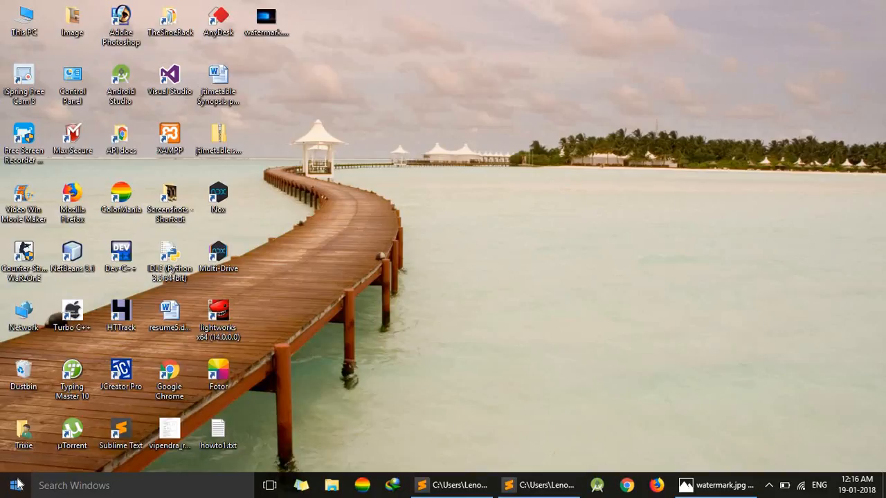
Bring up the Start menu from the taskbar.
click(11, 484)
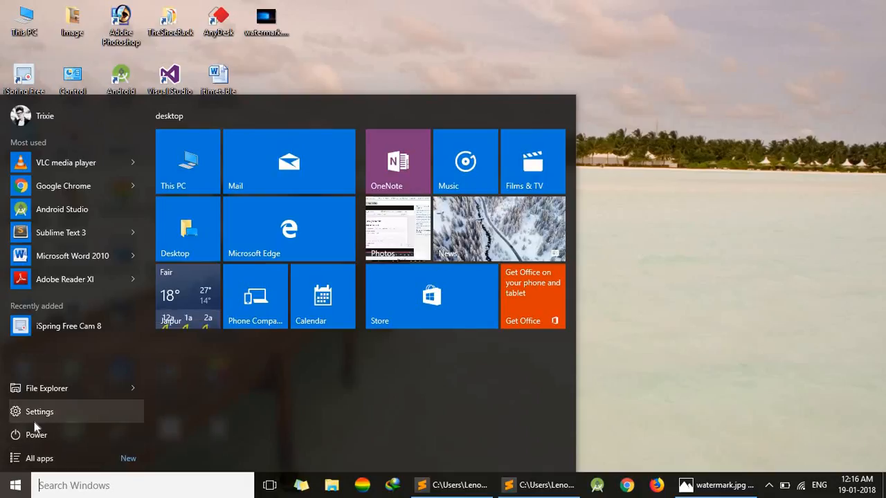
Reach the Update & Security Activation page showing Windows 10 Enterprise is not activated.
click(39, 411)
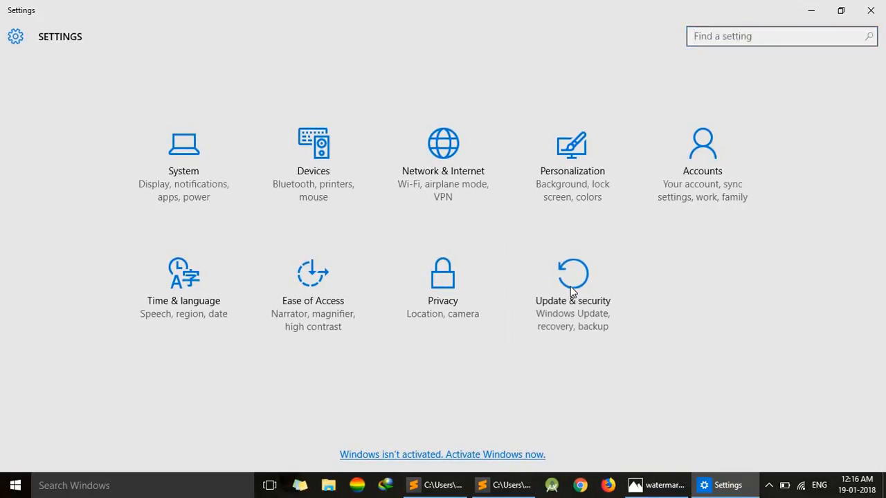
click(573, 291)
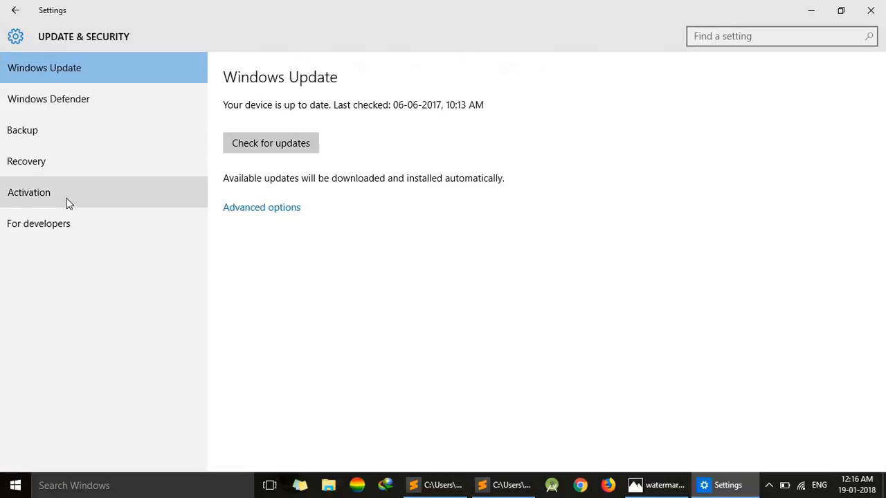
click(29, 191)
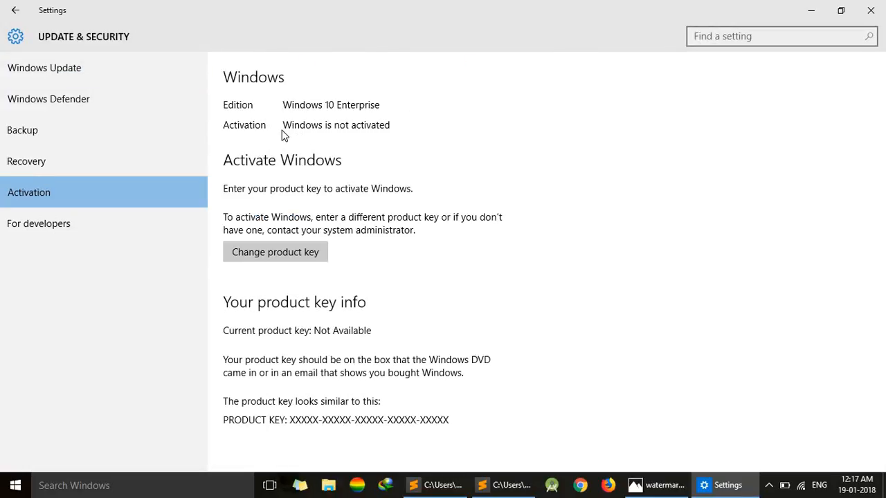
mouse_move(349, 132)
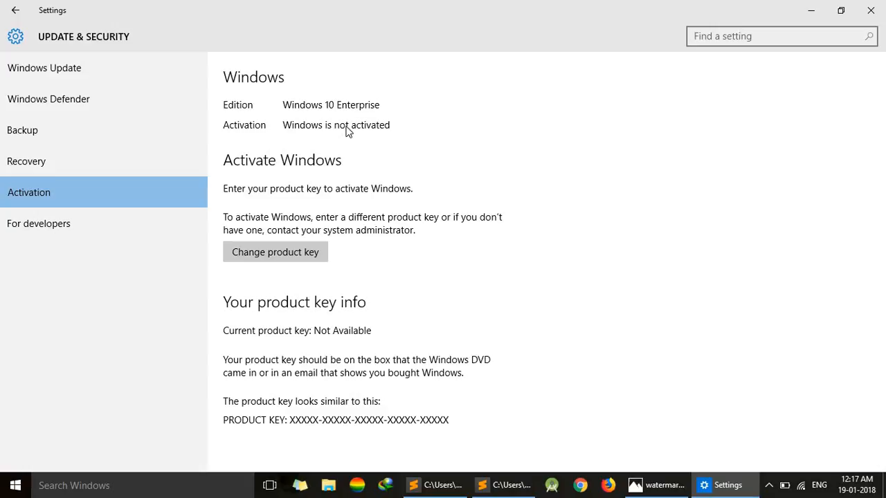
mouse_move(375, 124)
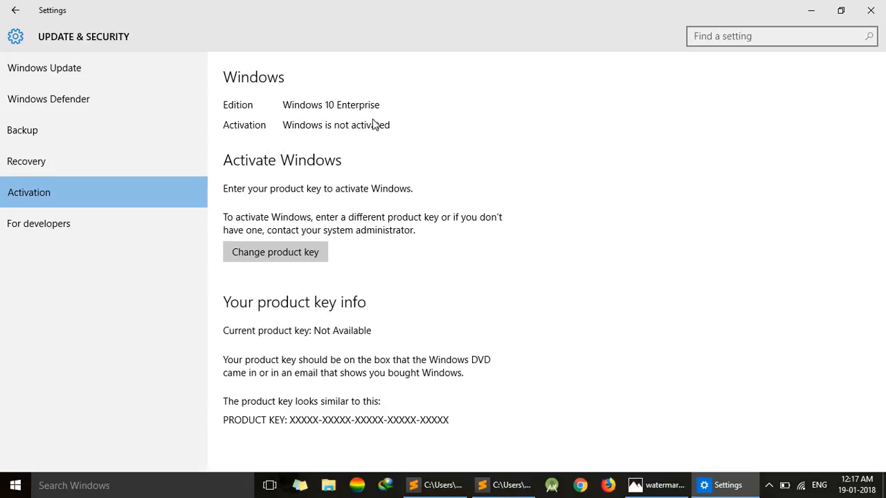
mouse_move(381, 111)
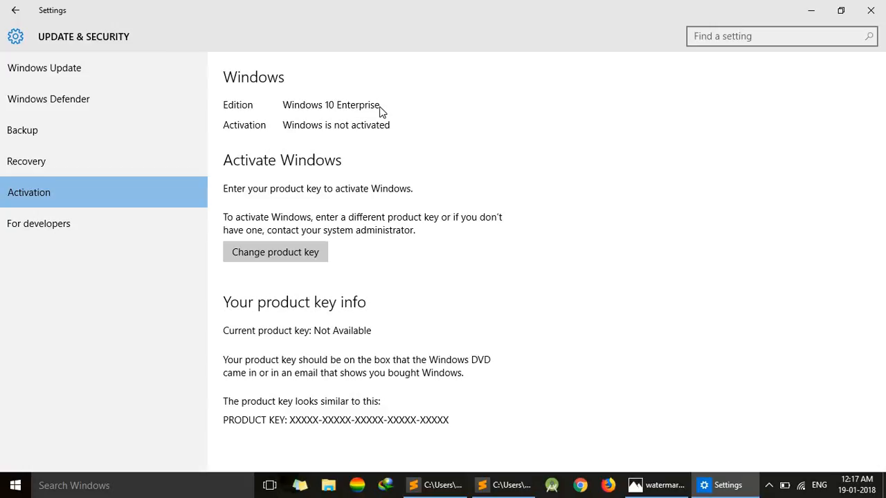
mouse_move(340, 109)
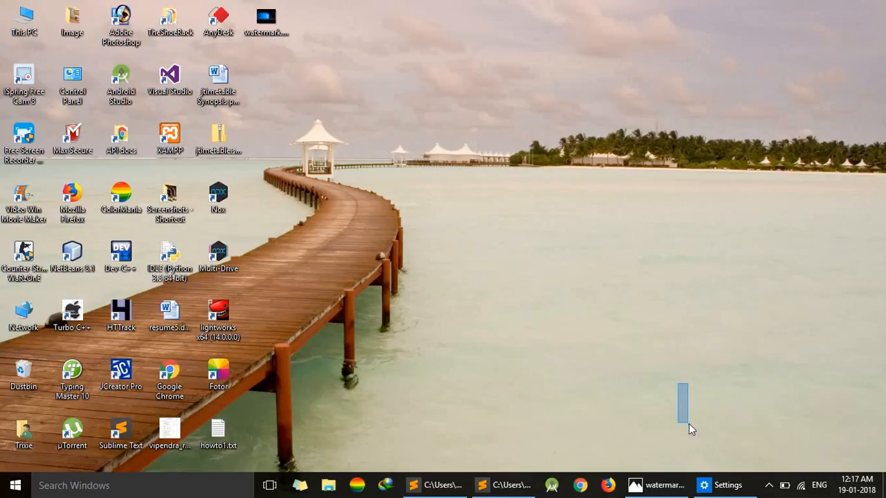
View watermark.jpg with the 'Activate Windows' watermark boxed in red.
drag(683, 406, 869, 440)
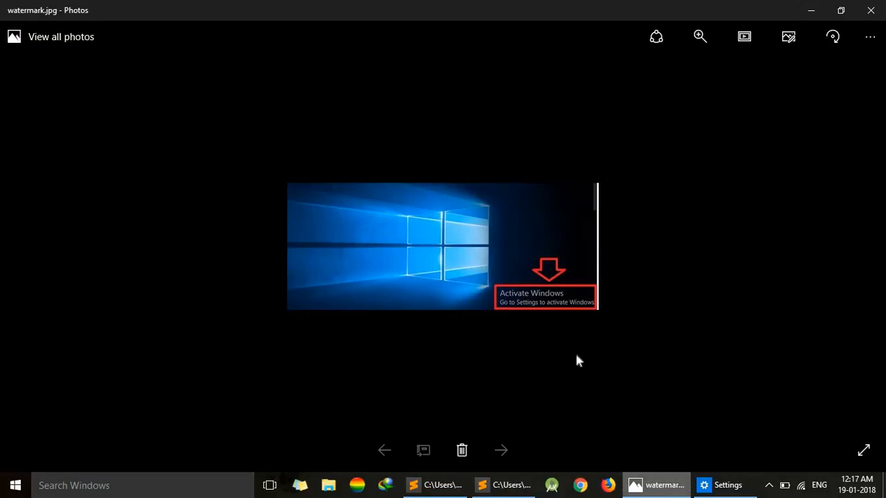
mouse_move(553, 263)
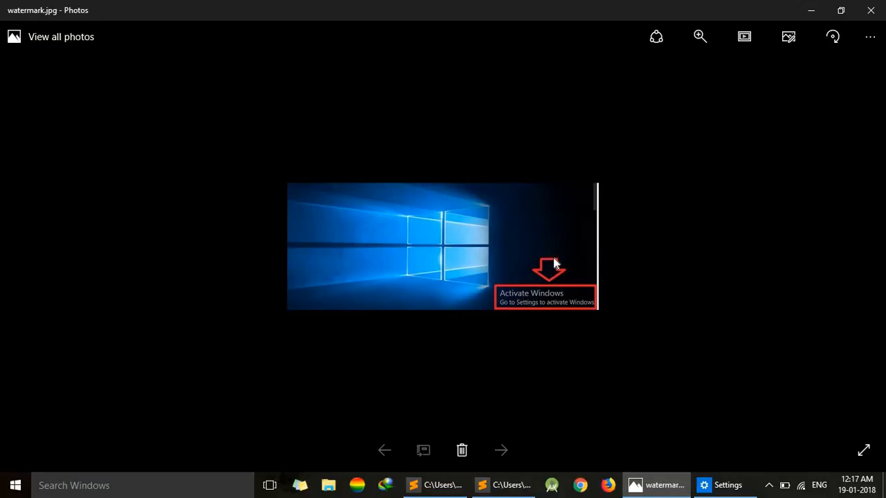
mouse_move(556, 303)
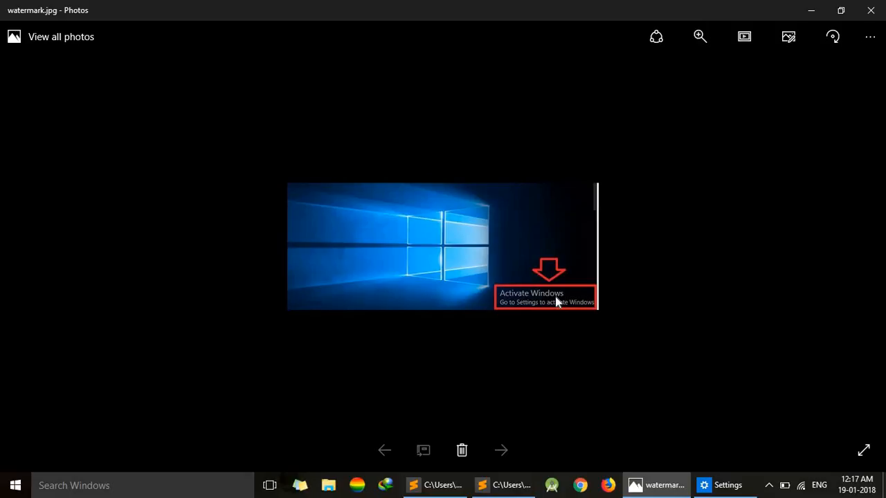
mouse_move(529, 265)
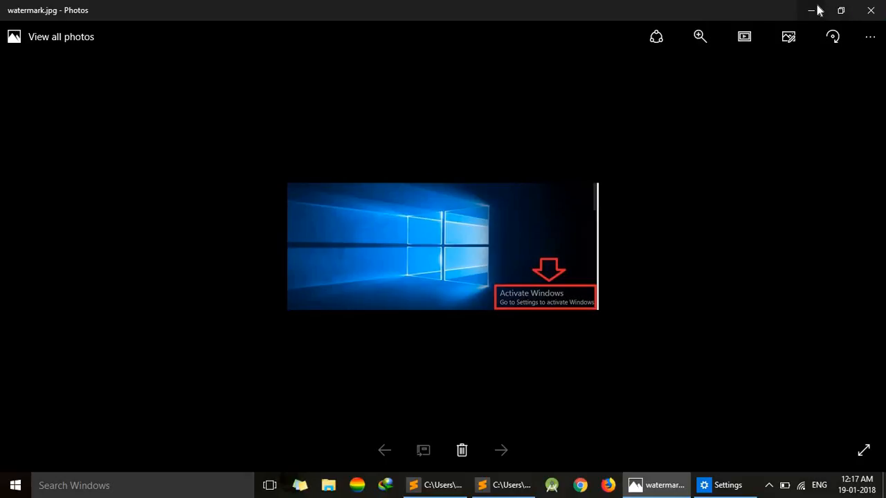
Hide Photos and launch Command Prompt (Admin) from the Start button's quick tools.
click(812, 11)
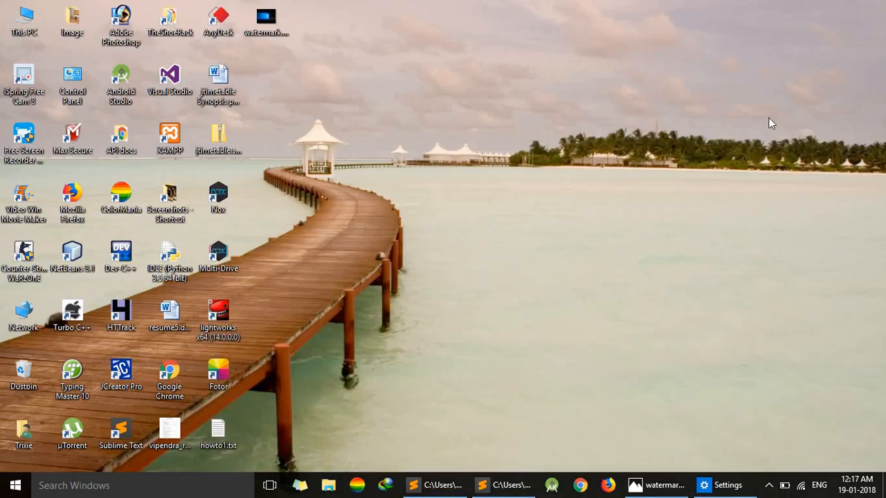
mouse_move(60, 363)
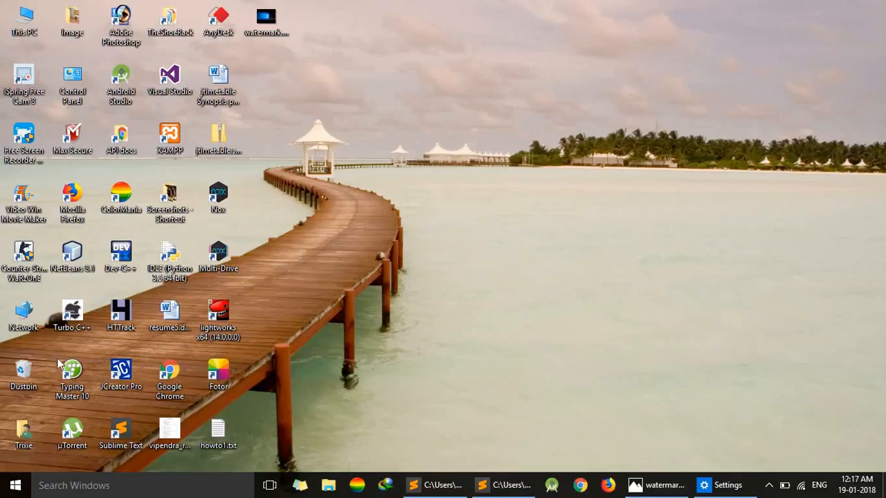
click(14, 484)
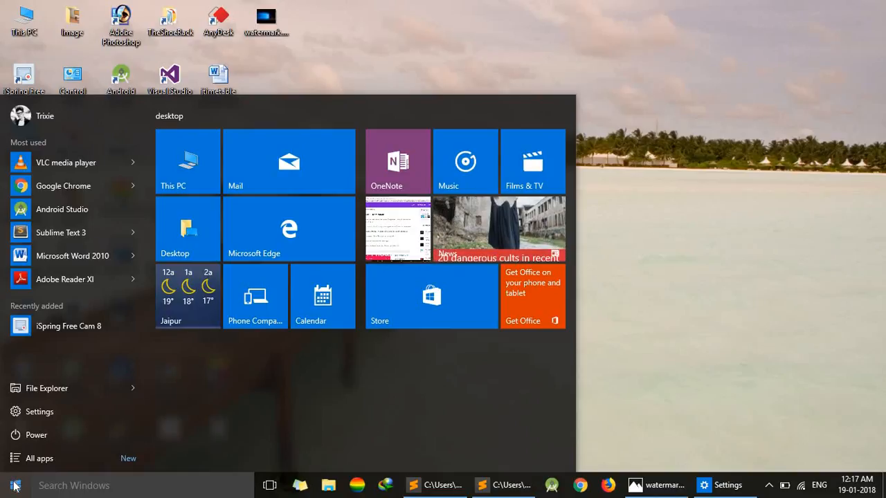
right_click(13, 484)
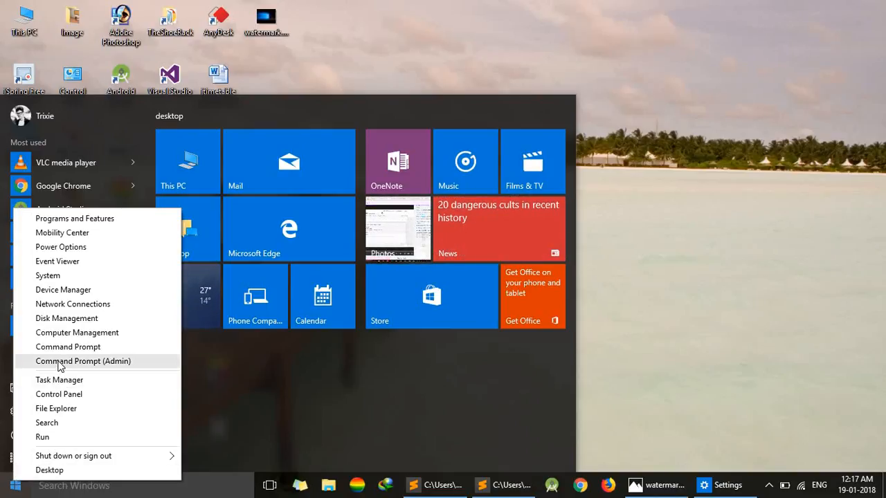
click(83, 360)
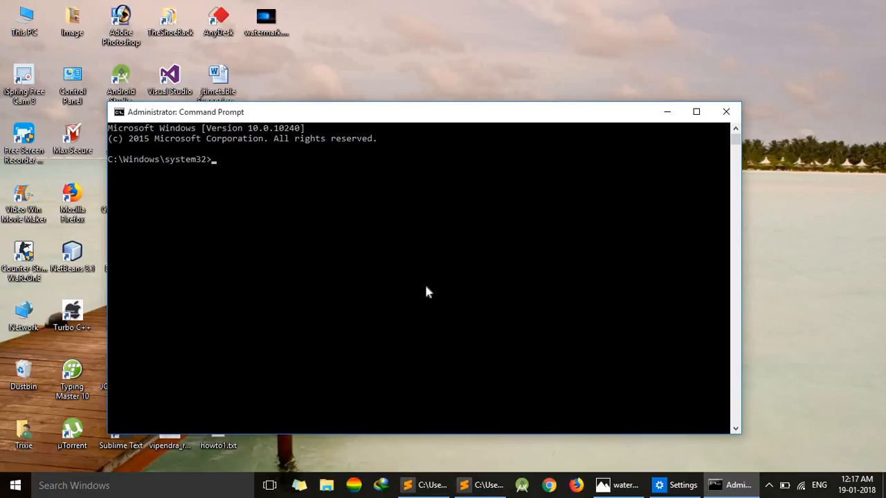
mouse_move(430, 416)
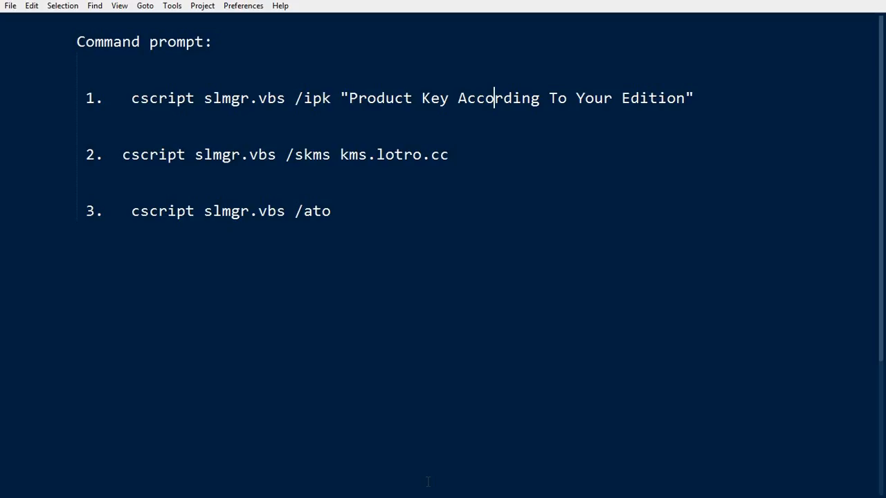
Select and copy 'cscript slmgr.vbs /ipk' from the Sublime Text notes.
click(131, 98)
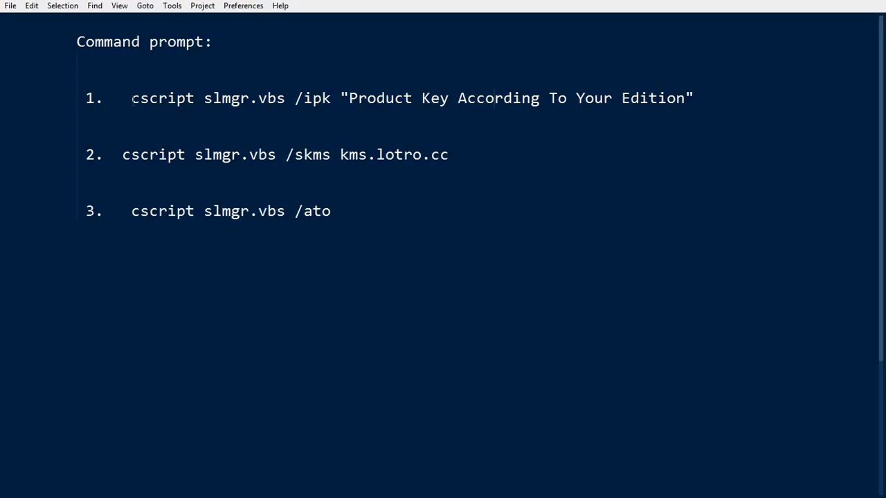
drag(131, 97, 257, 97)
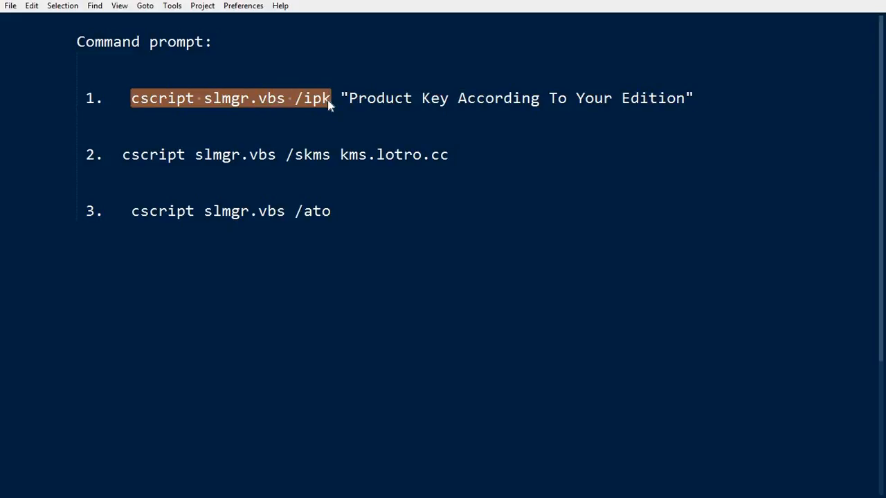
right_click(331, 102)
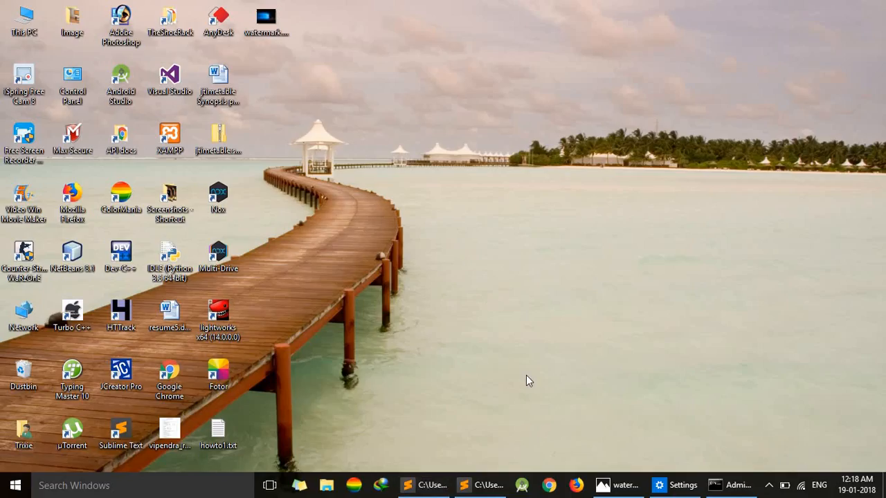
Enter 'cscript slmgr.vbs /ipk' in the restored admin Command Prompt.
click(731, 484)
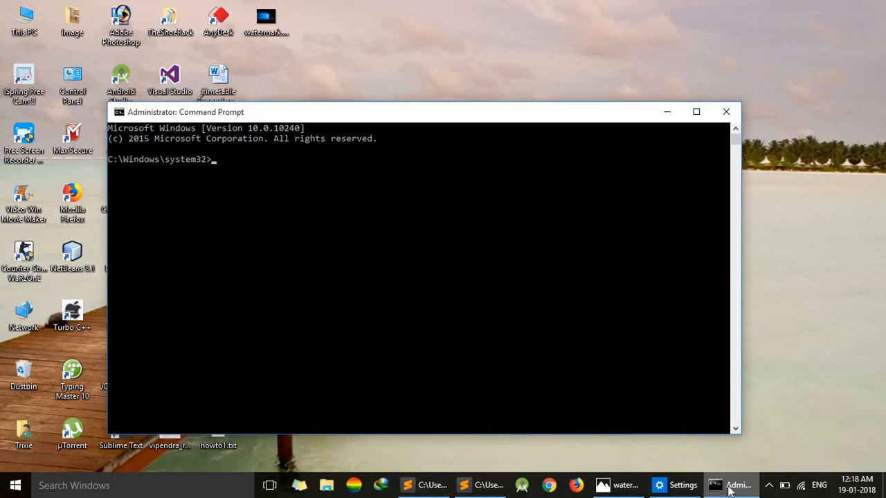
text(cscript slmgr.vbs /ipk)
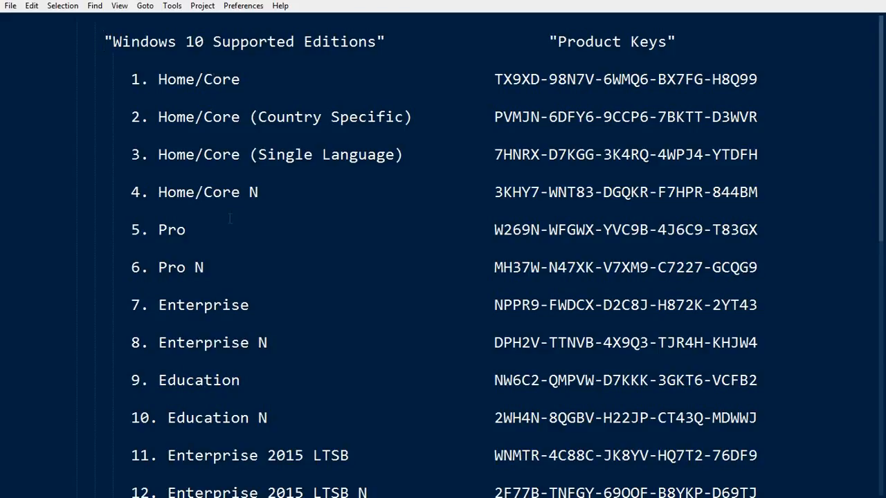
Look through the Windows 10 editions list to locate the Enterprise product key.
scroll(up, 3)
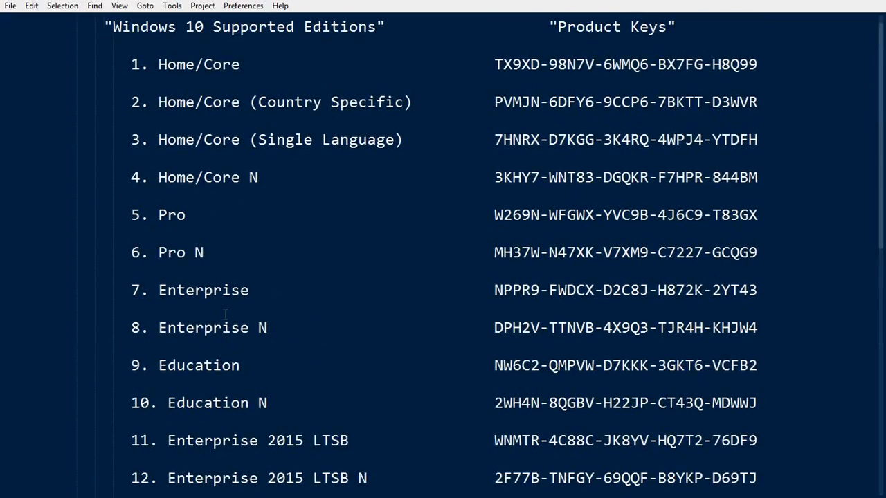
scroll(down, 3)
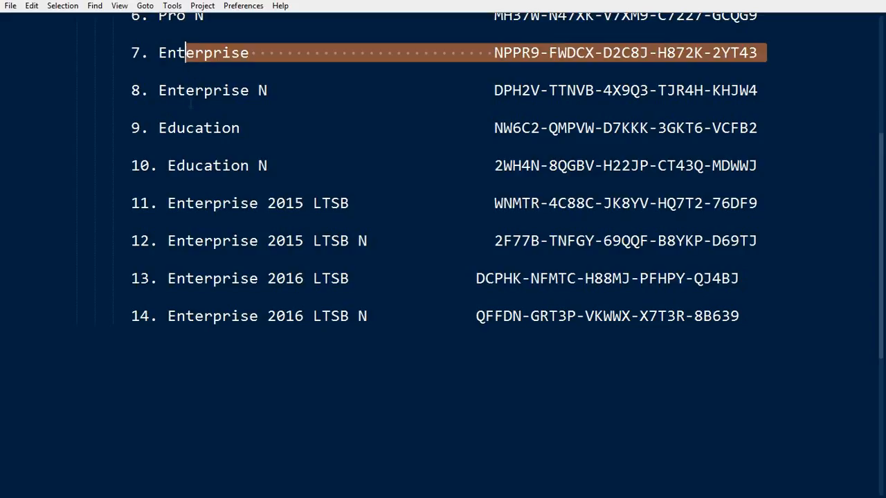
scroll(up, 3)
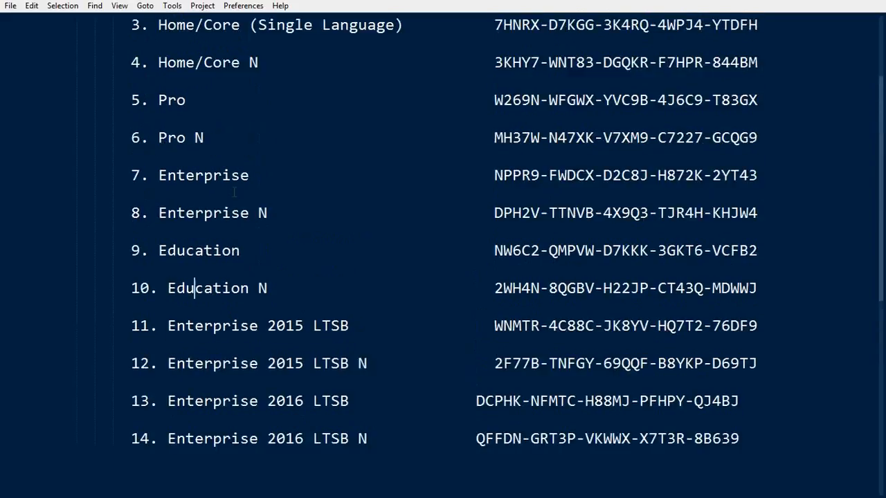
scroll(up, 3)
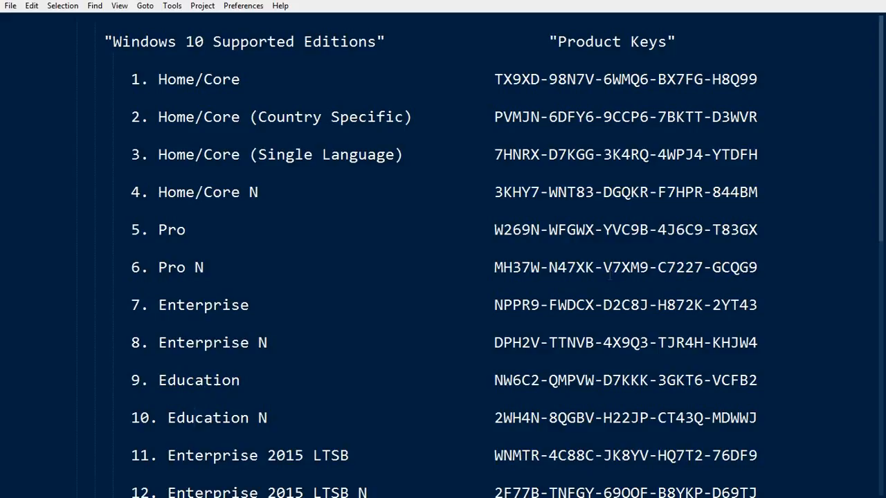
mouse_move(618, 327)
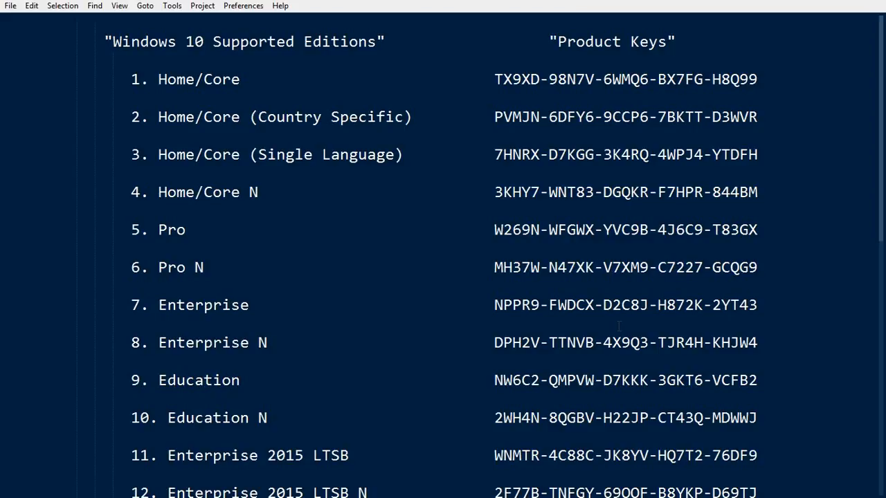
scroll(down, 3)
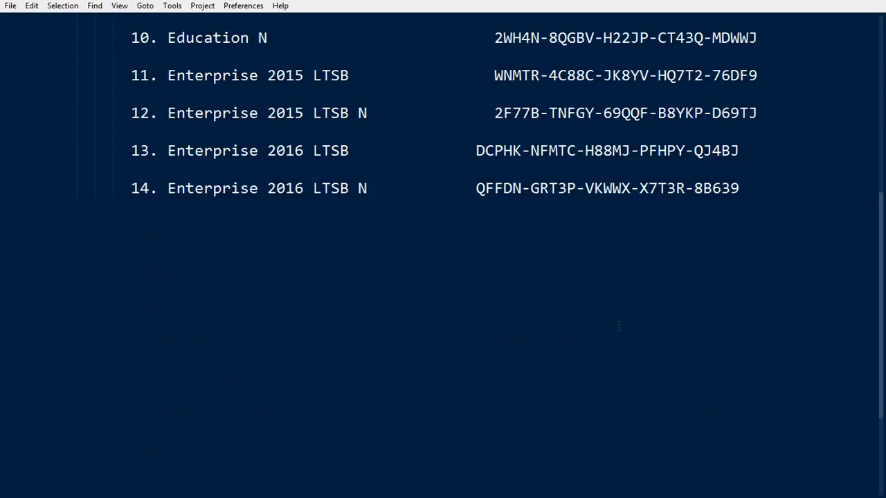
scroll(up, 3)
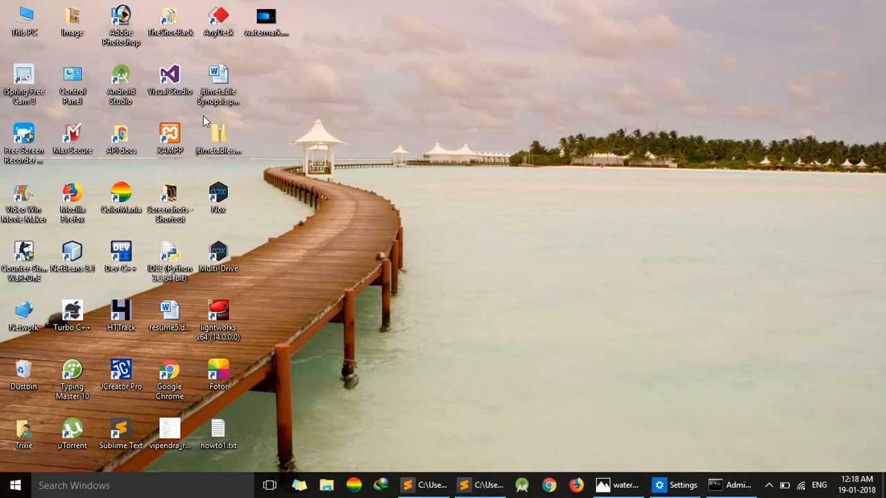
mouse_move(684, 484)
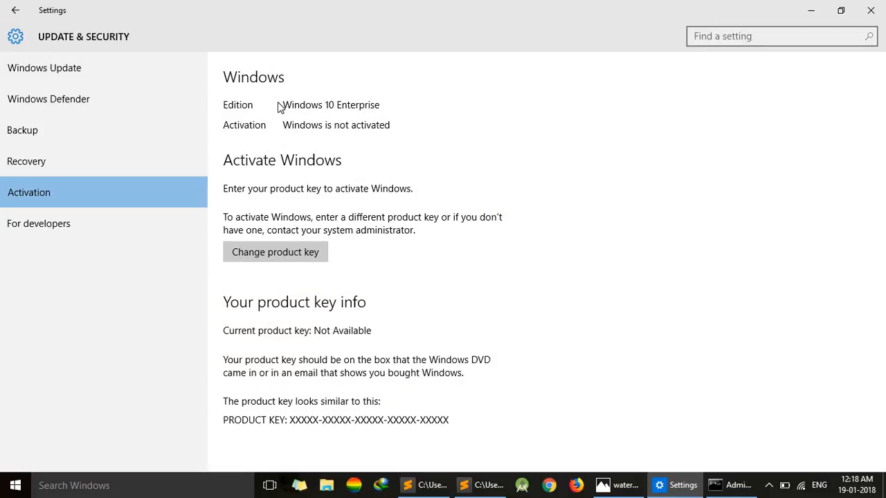
mouse_move(353, 108)
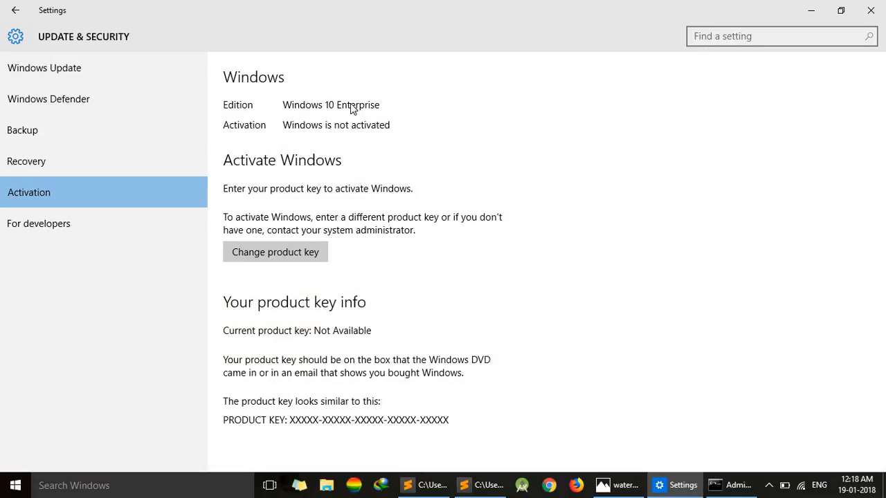
mouse_move(702, 399)
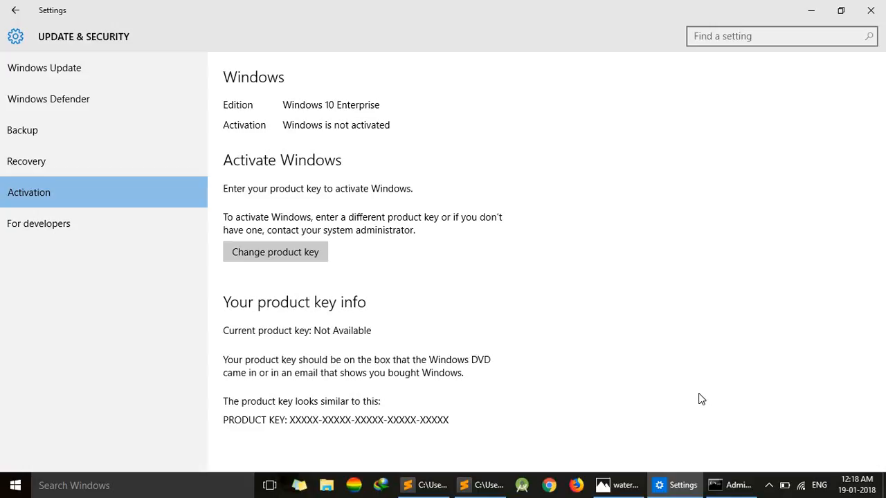
mouse_move(428, 485)
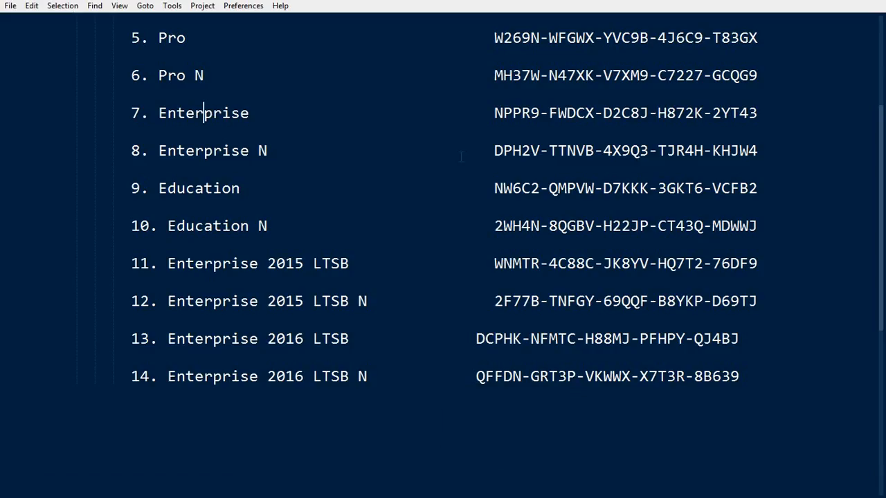
Select the Enterprise edition's product key in the notes for copying.
scroll(up, 3)
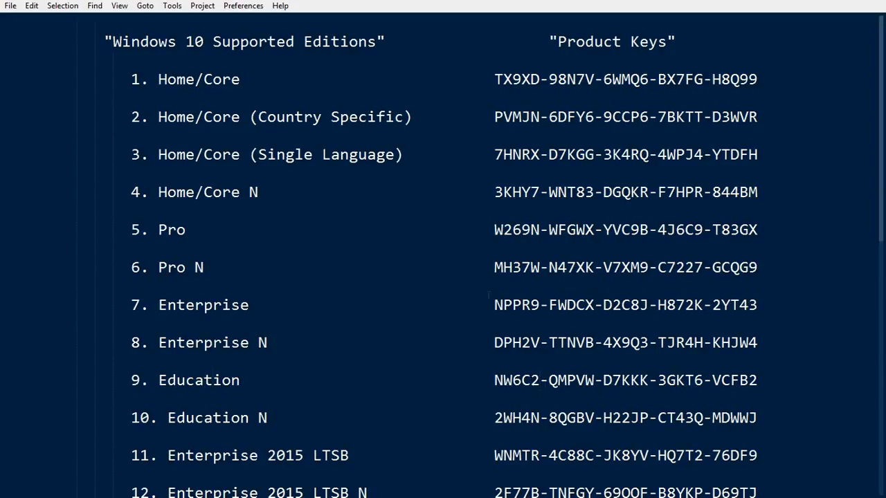
click(440, 305)
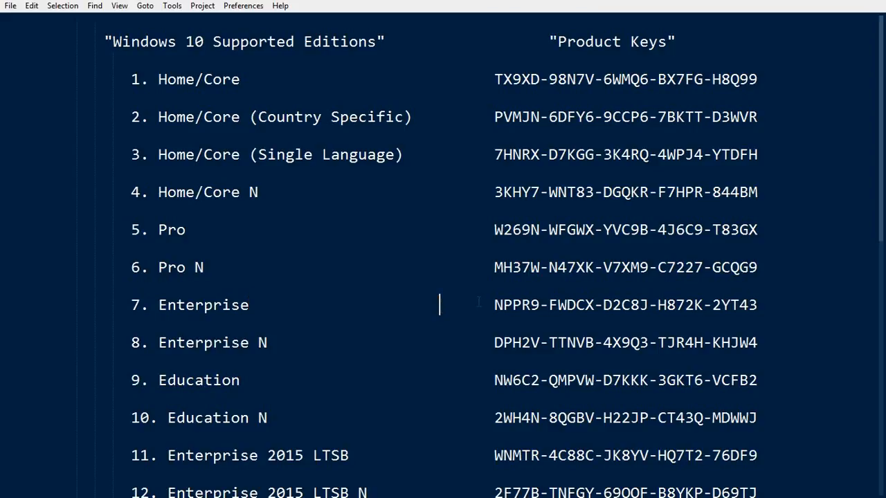
double_click(626, 305)
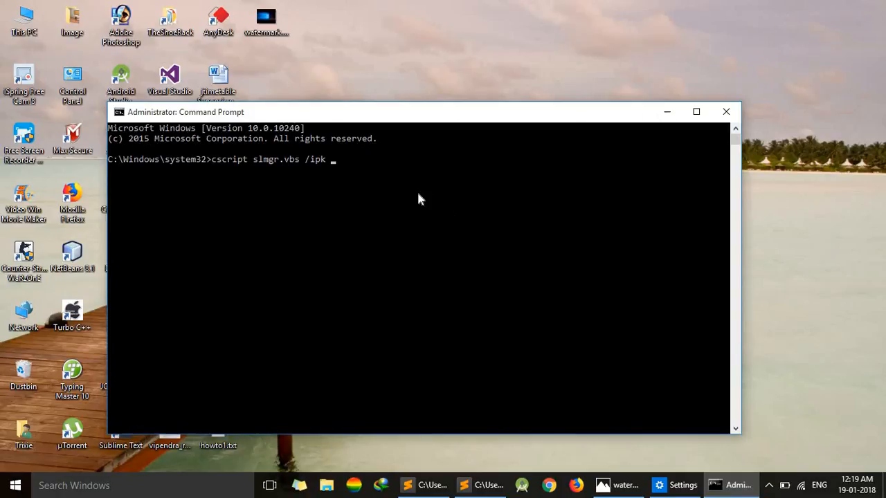
text(NPPR9-FWDCX-D2C8J-H872K-2YT43)
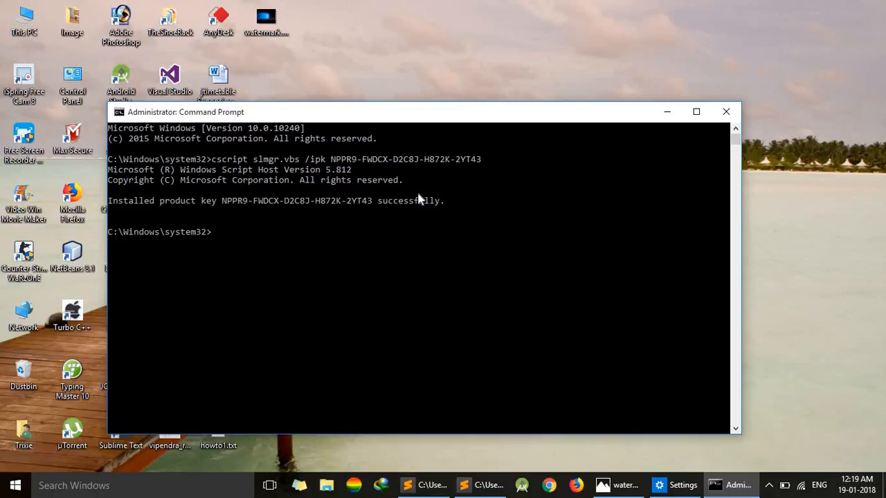
mouse_move(183, 202)
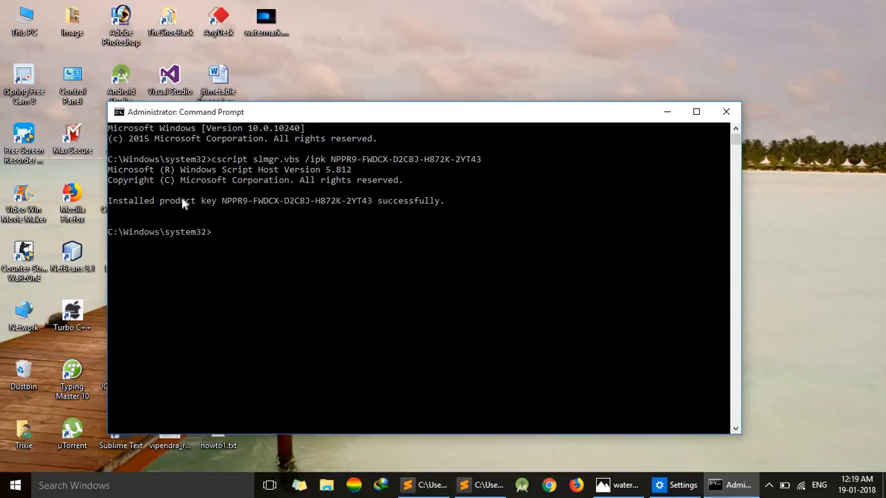
mouse_move(426, 206)
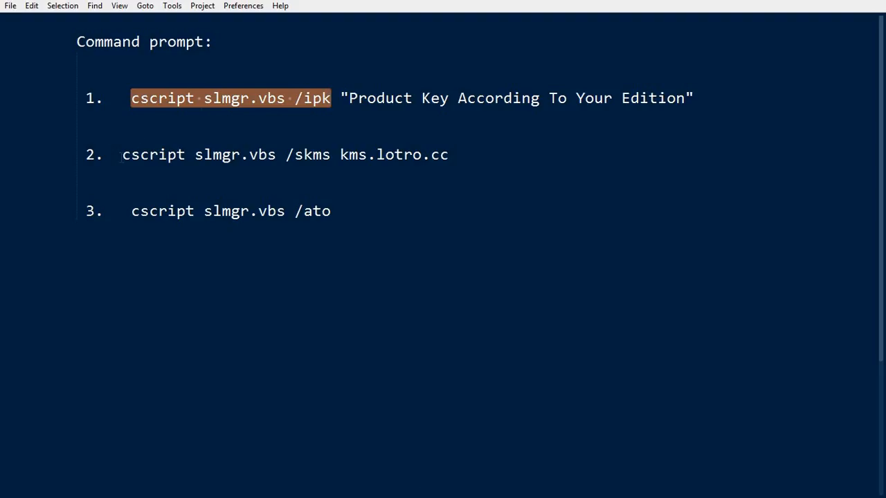
Copy the /skms command from the notes and run it, setting the KMS server to kms.lotro.cc.
right_click(285, 155)
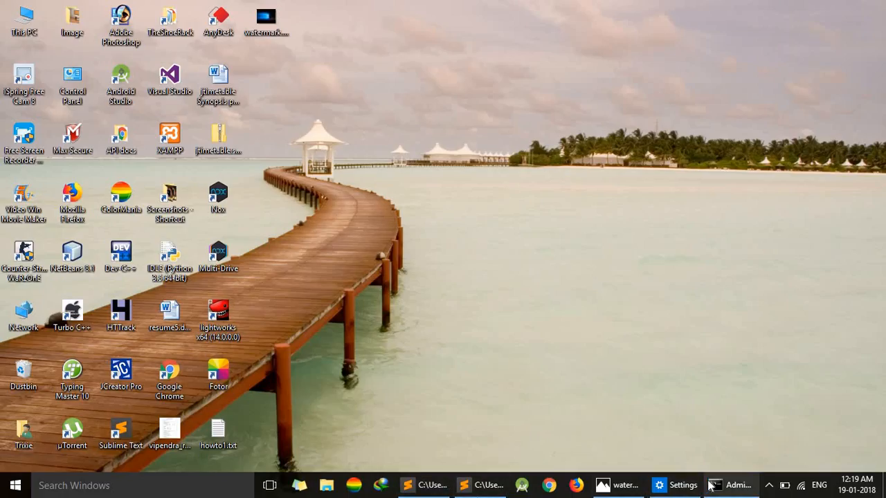
click(731, 484)
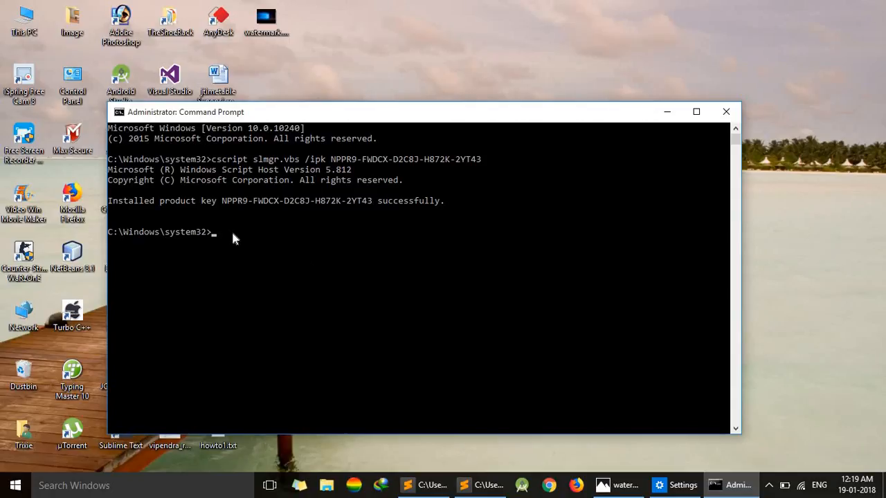
key(Return)
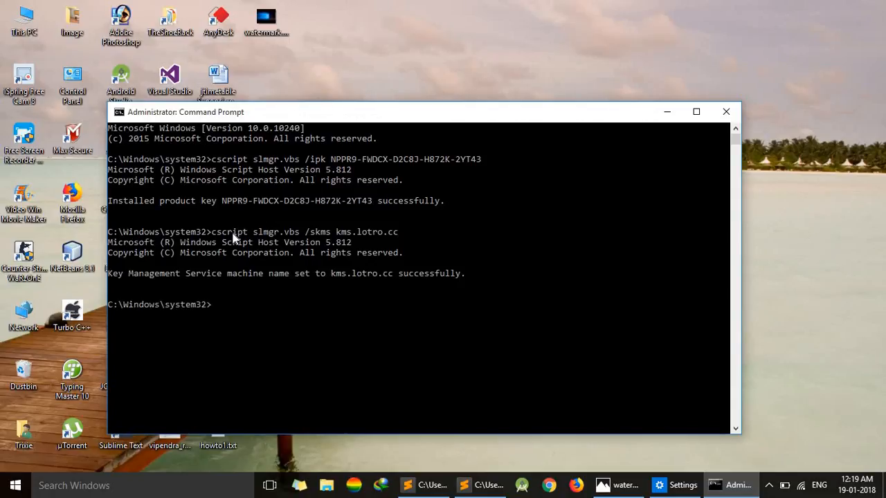
mouse_move(339, 282)
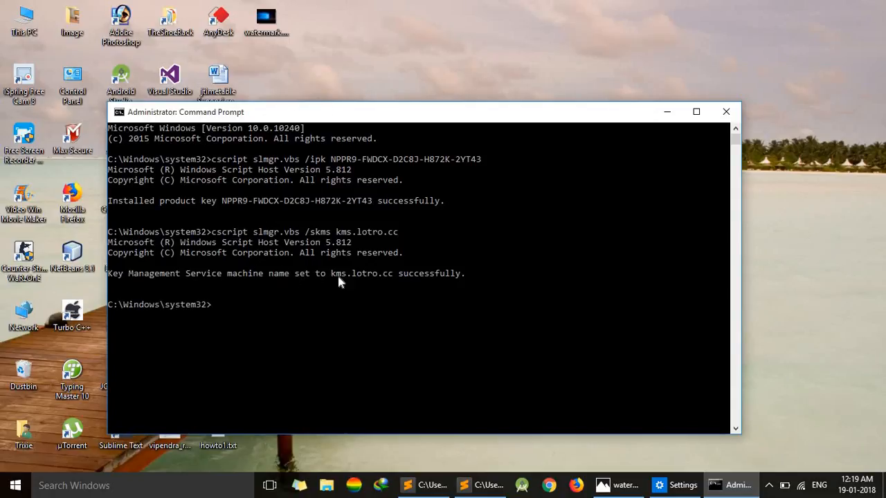
mouse_move(426, 282)
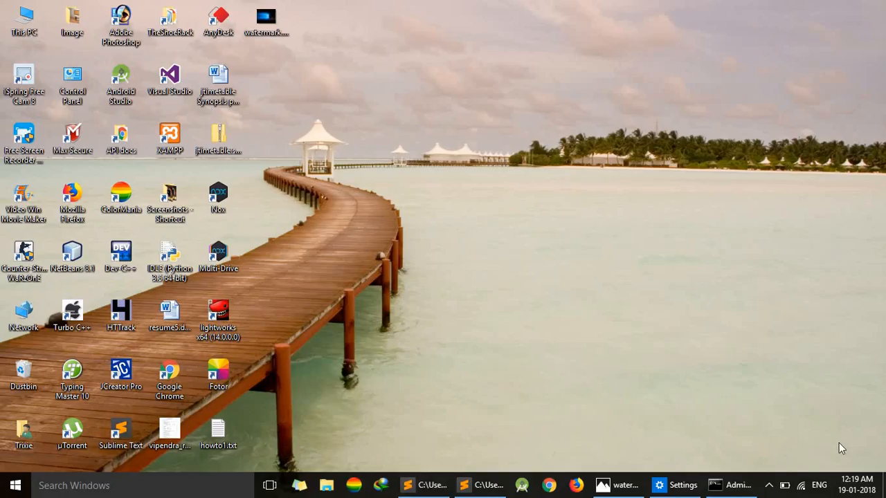
Bring the admin Command Prompt back up to run slmgr /ato and activate Windows Enterprise.
click(731, 485)
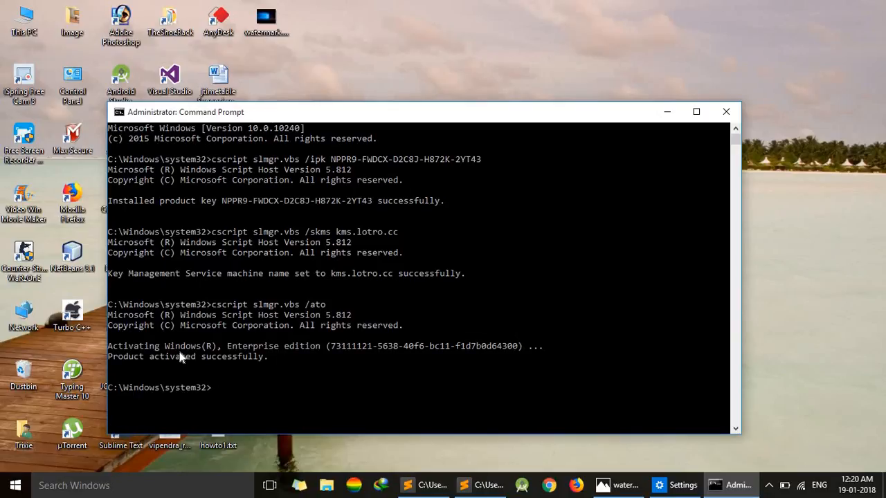
mouse_move(233, 362)
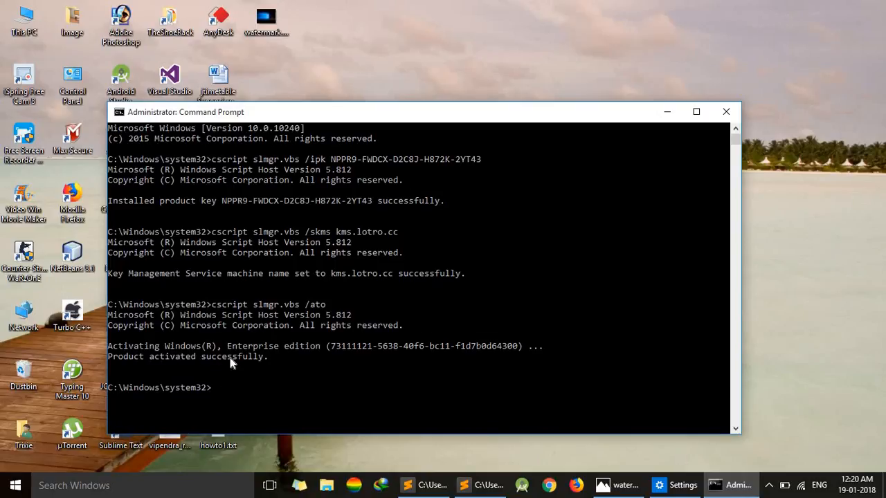
mouse_move(262, 363)
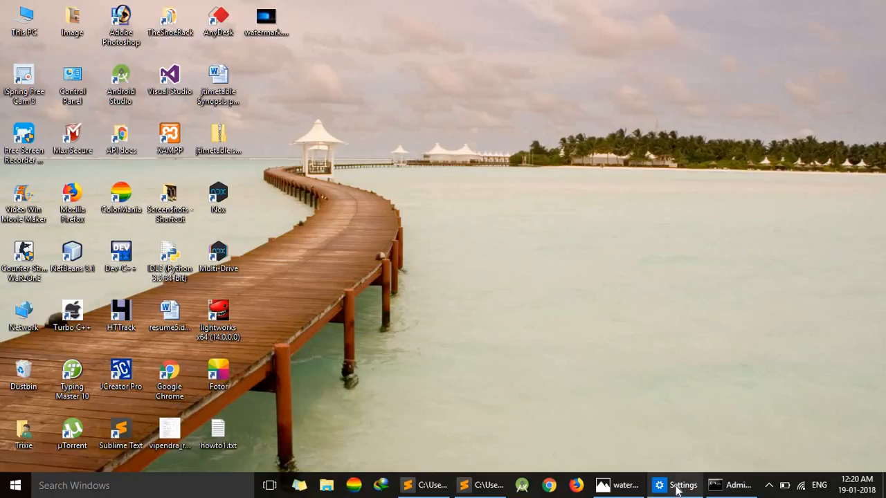
Return to Settings' Activation page confirming Windows 10 Enterprise is activated.
click(678, 484)
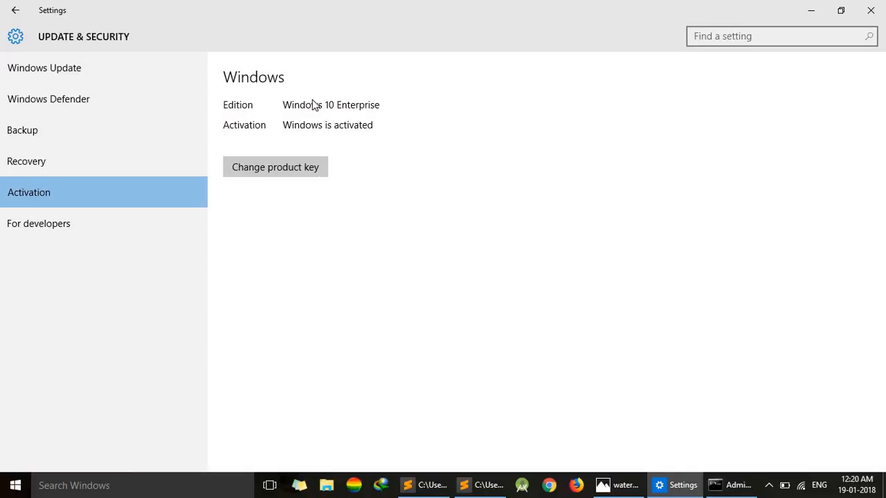
mouse_move(308, 132)
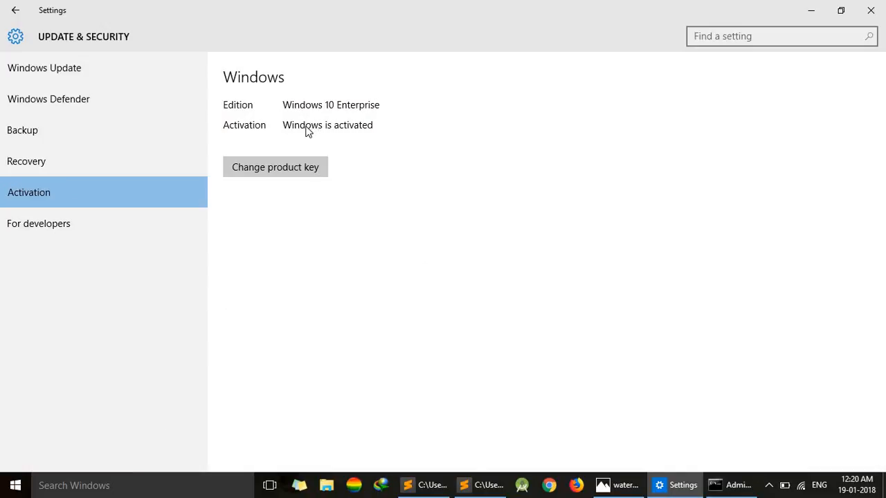
mouse_move(355, 131)
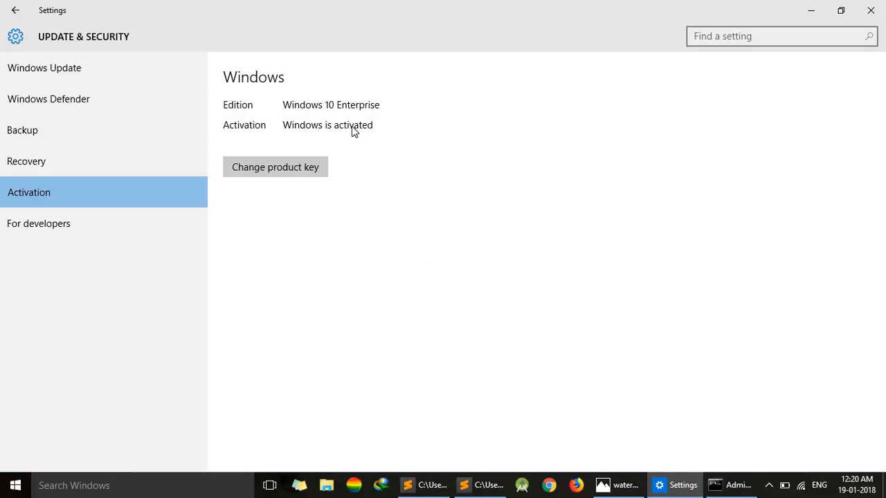